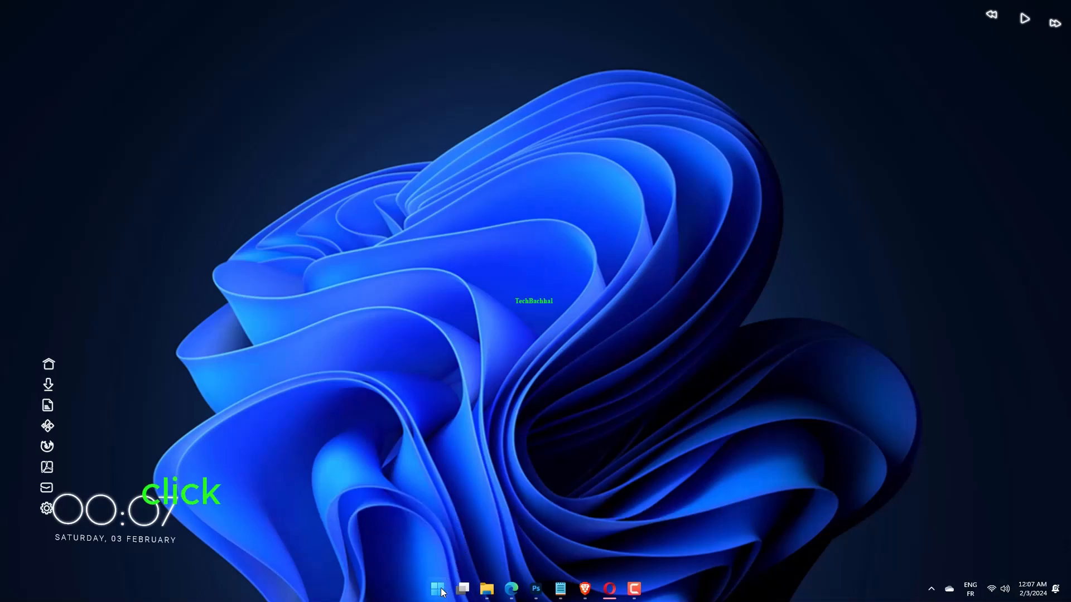
Visit Windows Update in Settings, then right-click Start for the quick system-tools menu.
left_click(436, 589)
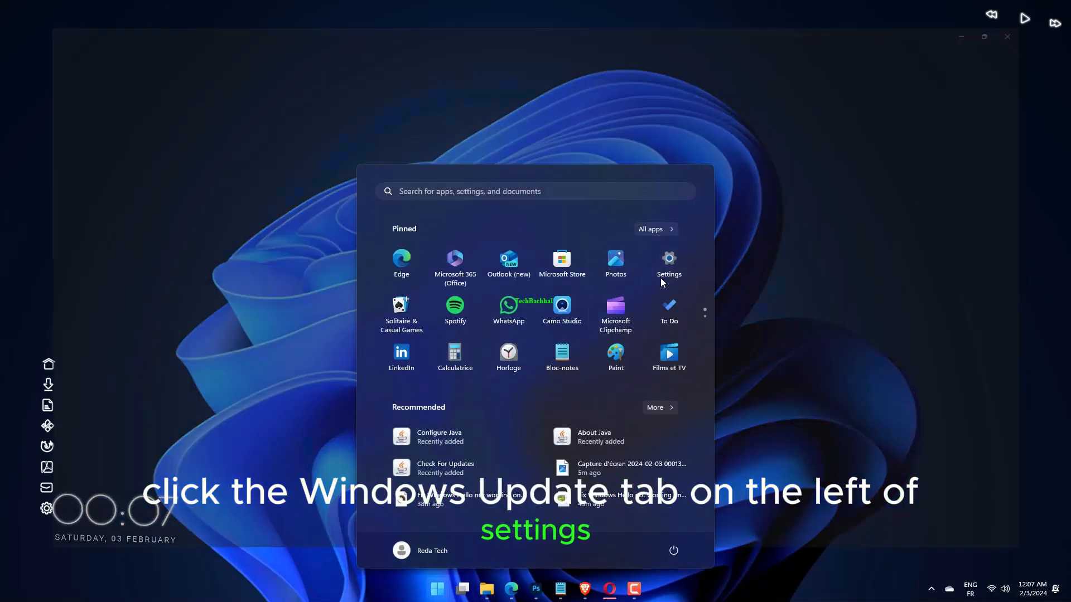
left_click(668, 258)
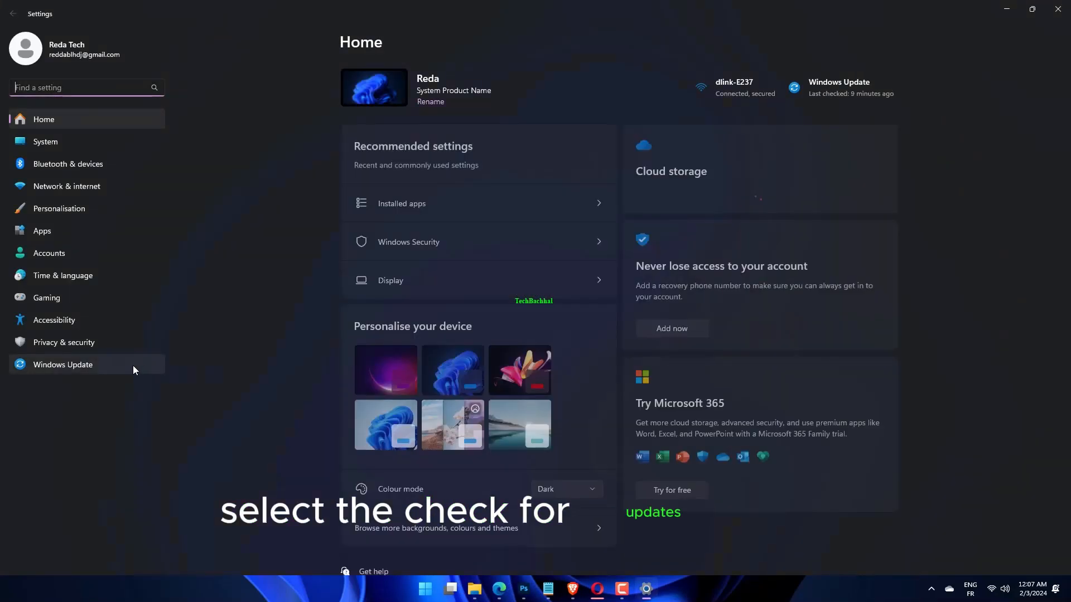
left_click(62, 364)
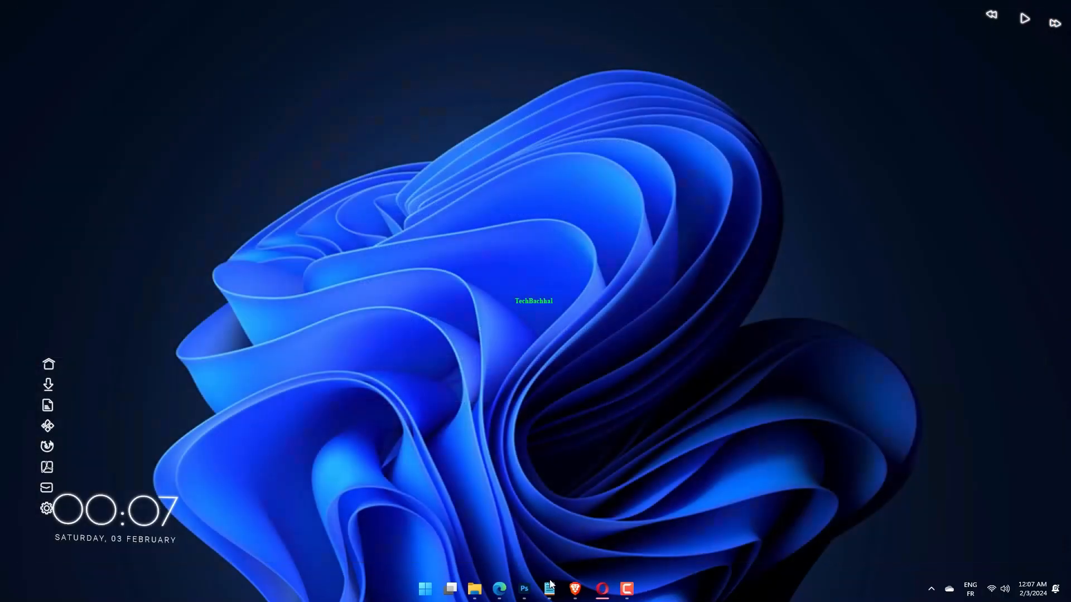
right_click(424, 589)
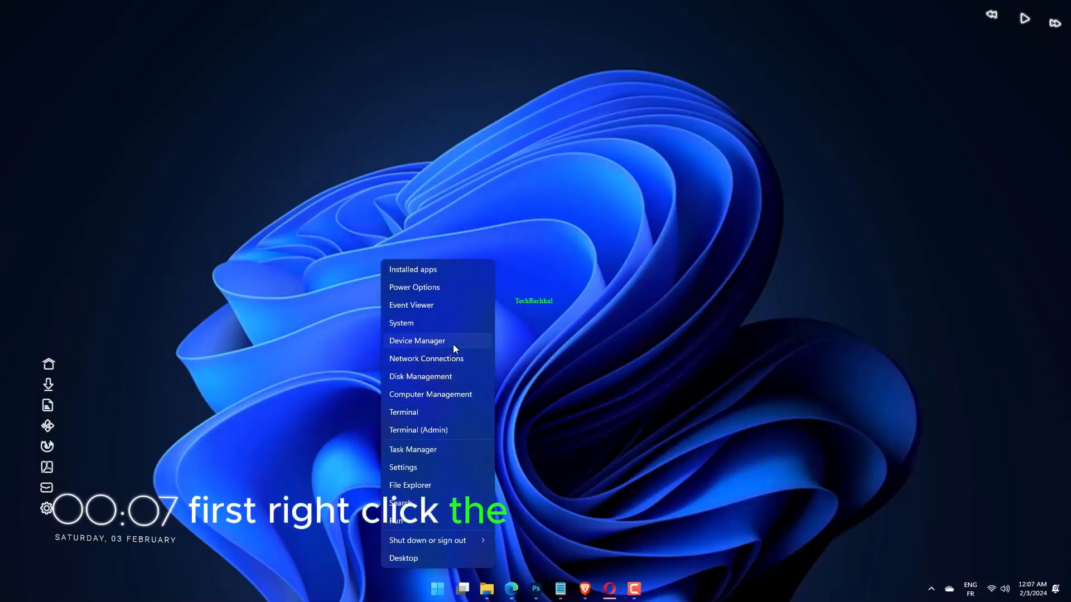
Uninstall the WAN Miniport (IKEv2) adapter under Network adapters, then close Device Manager.
left_click(577, 439)
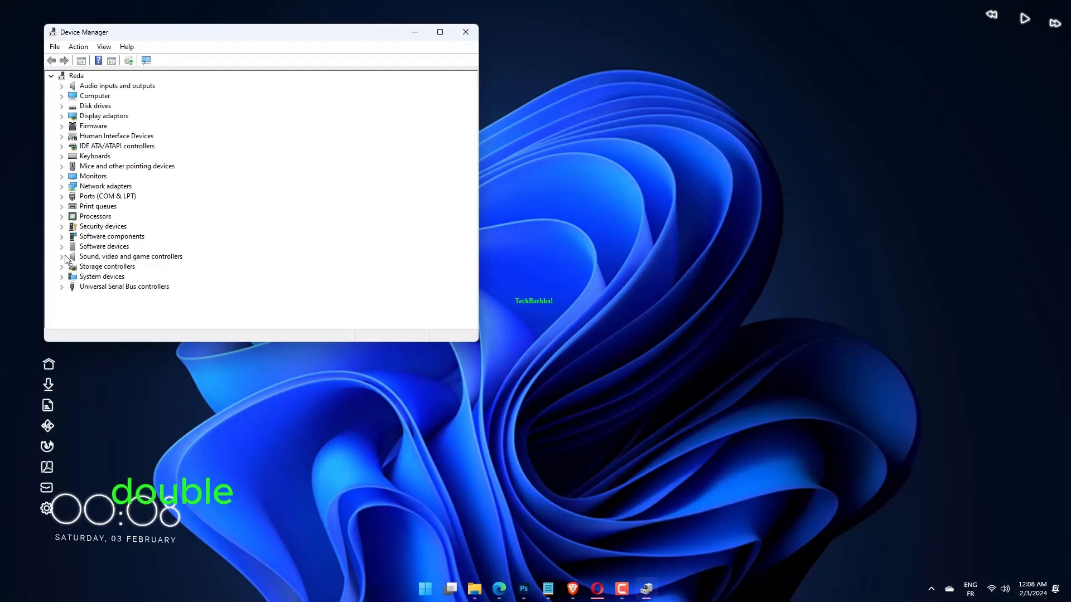
mouse_move(64, 215)
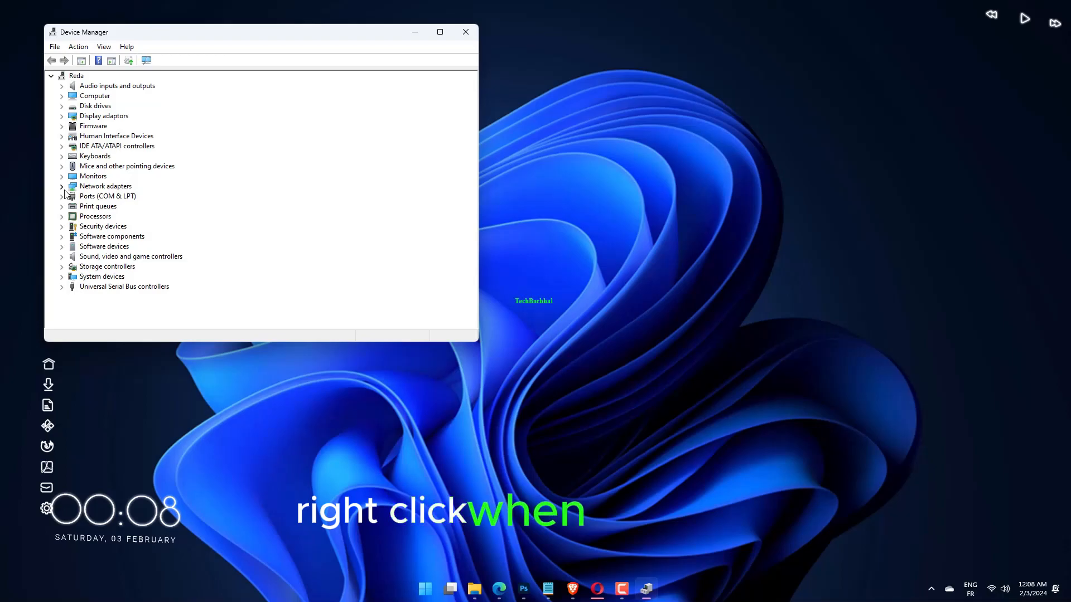
left_click(61, 186)
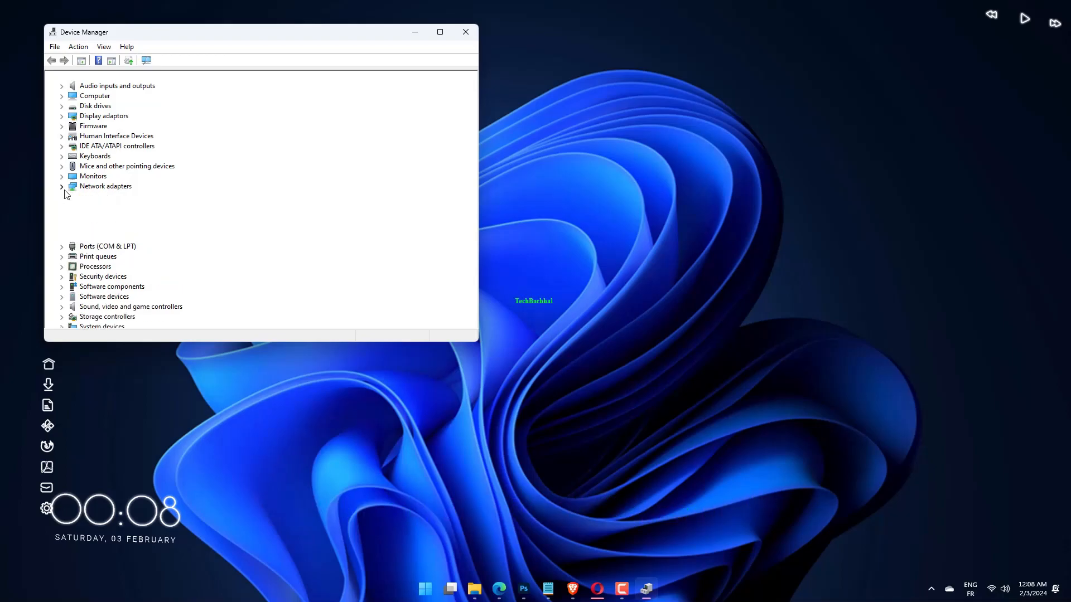
left_click(62, 186)
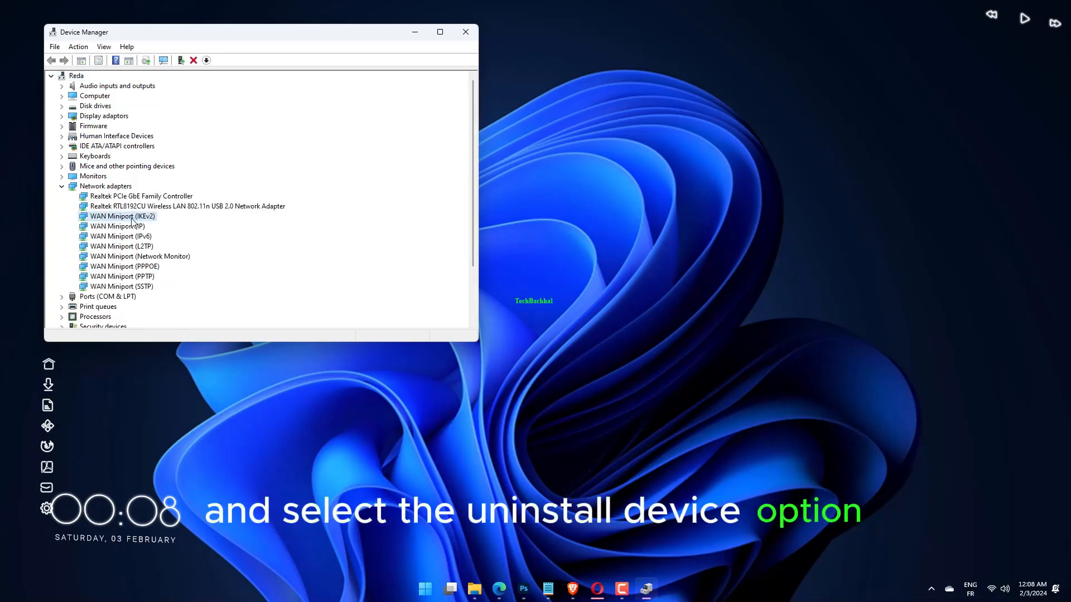
right_click(123, 215)
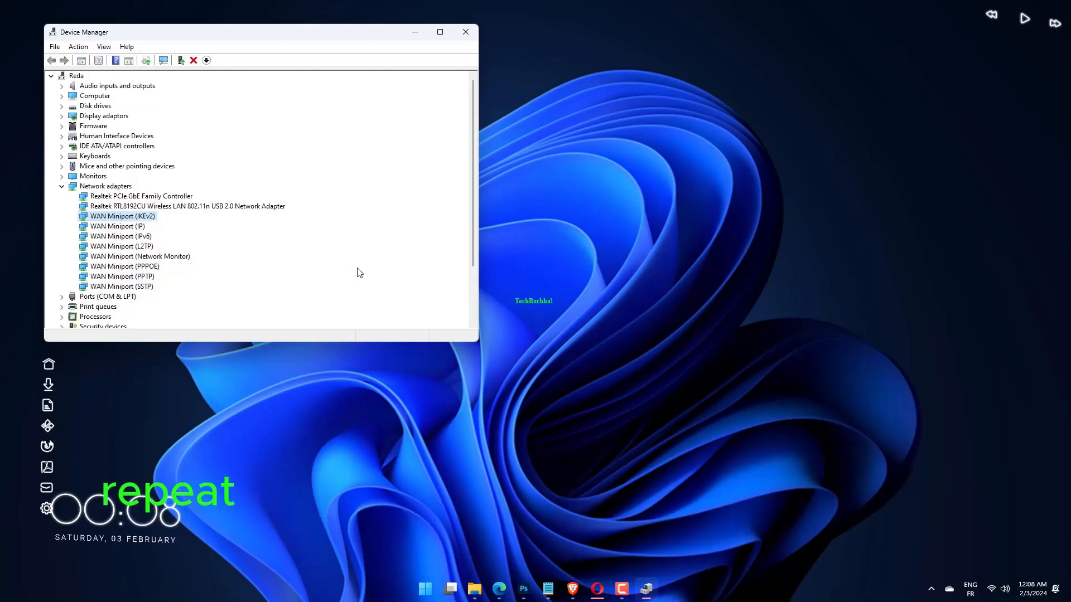
left_click(78, 46)
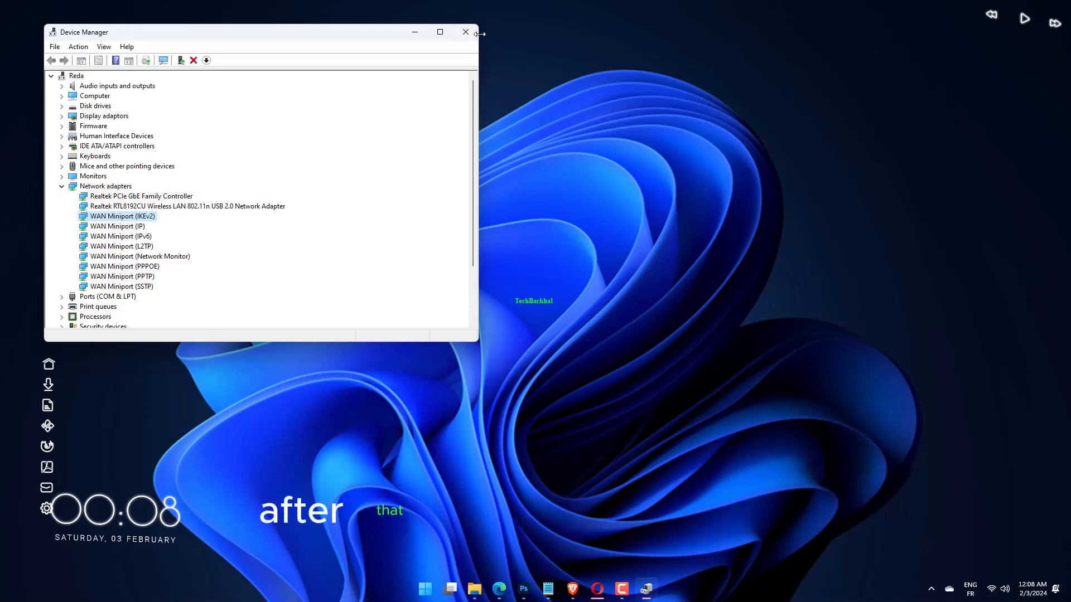
left_click(466, 31)
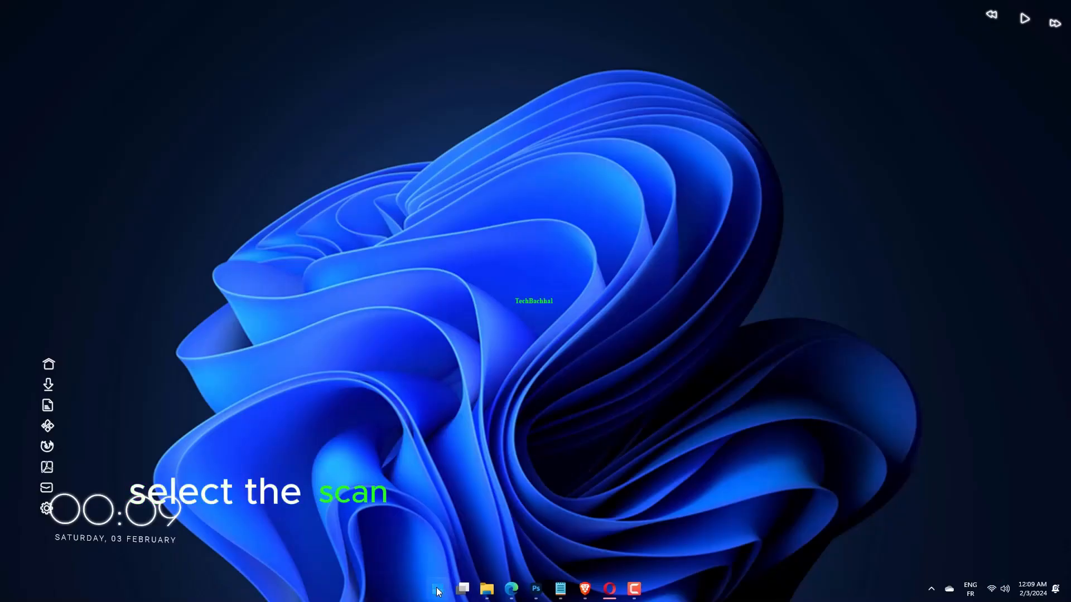
Search Start for 'cmd' to launch Command Prompt as administrator.
left_click(436, 589)
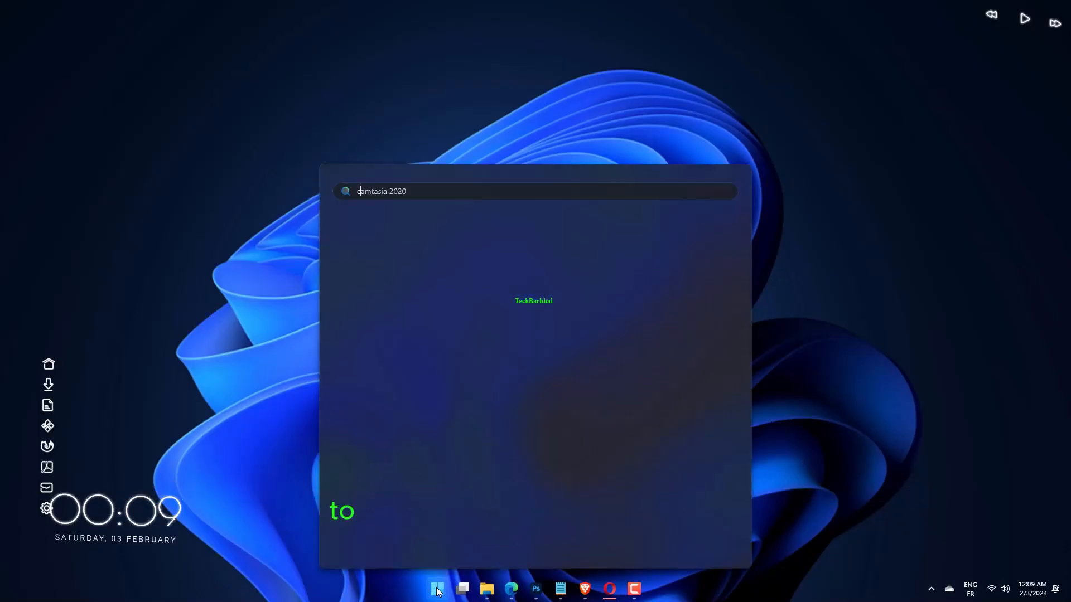
type("cmd")
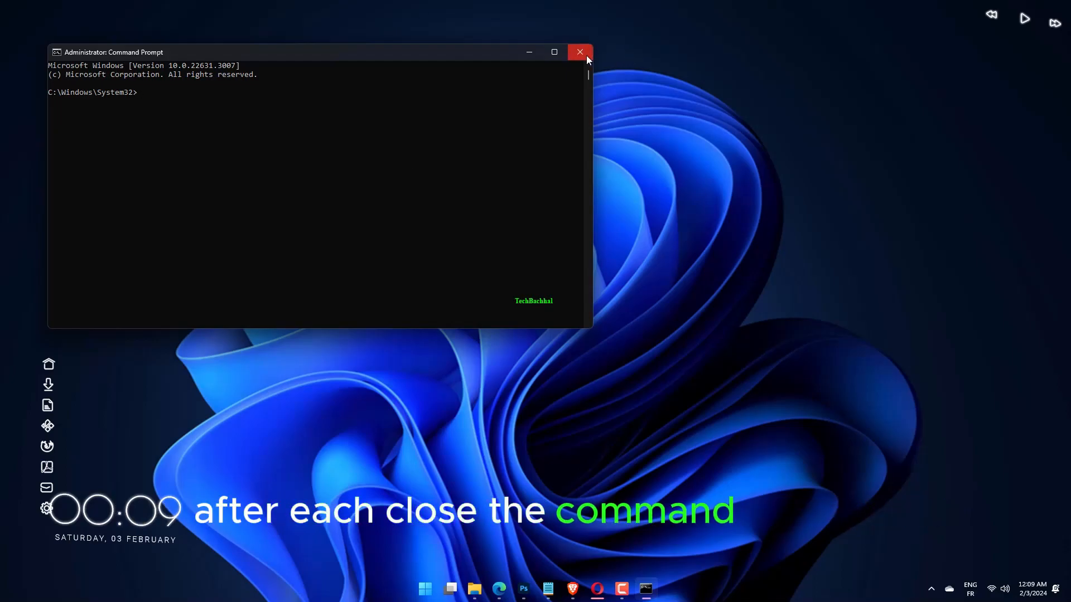
Close the administrator Command Prompt window and reopen the Start menu.
left_click(580, 52)
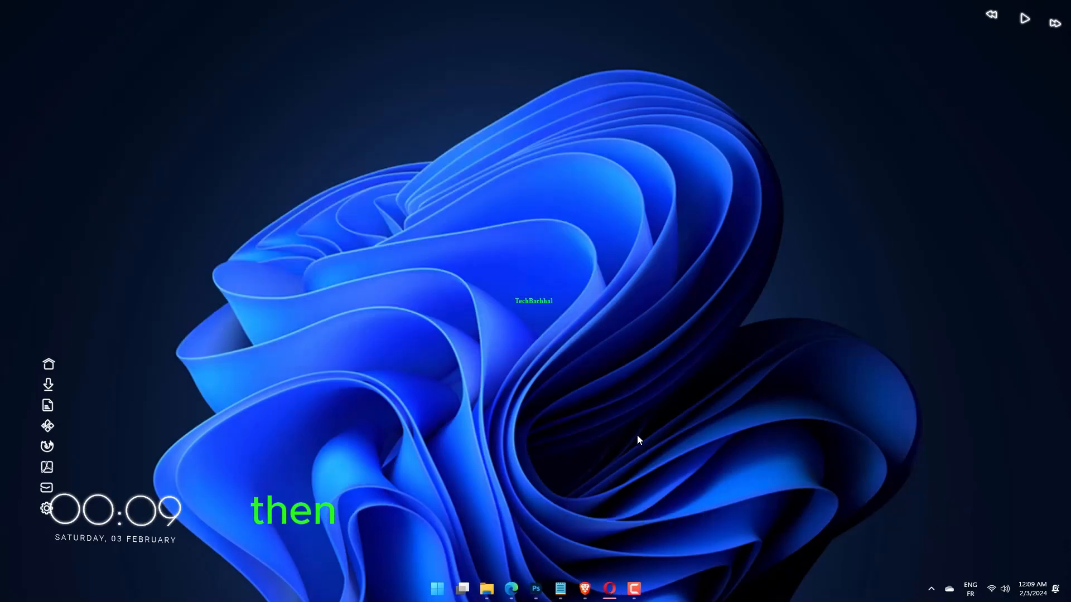
left_click(436, 589)
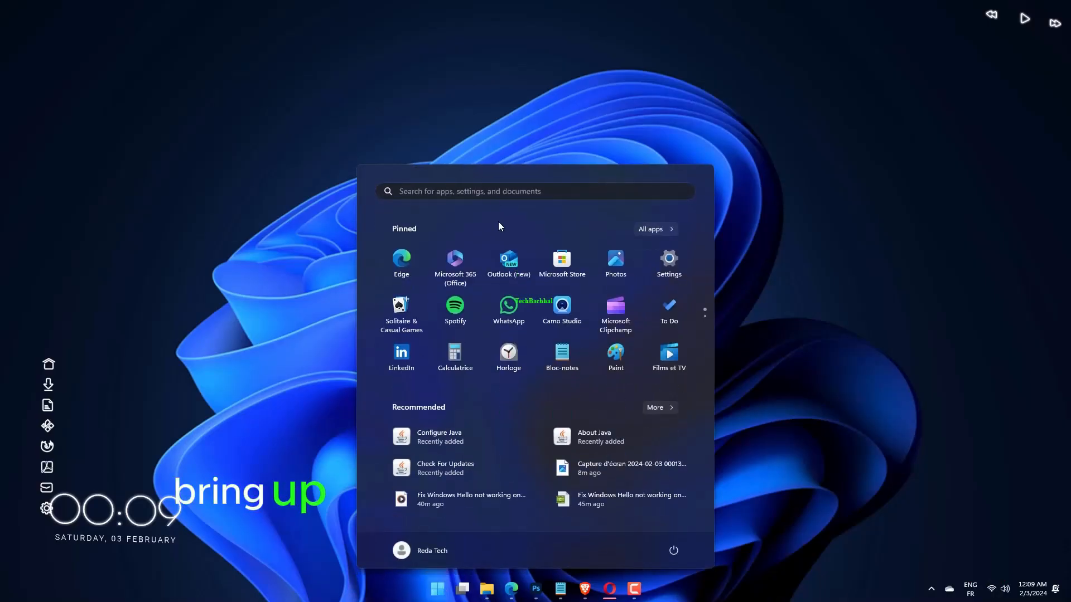
Search Start for 'network connections' to open the Network Connections folder.
type("network connections")
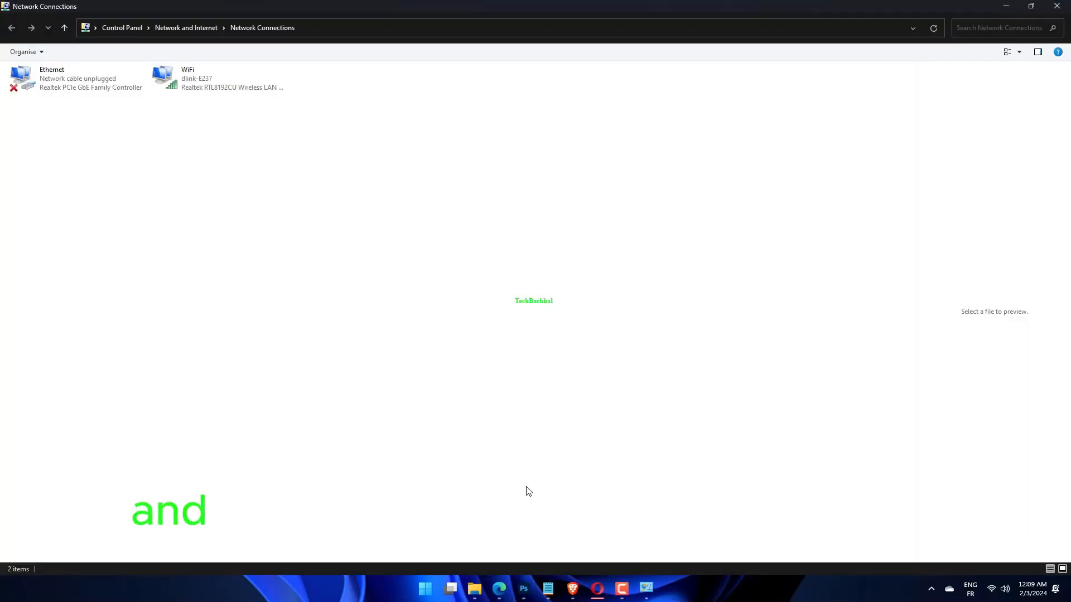
Untick Internet Protocol Version 6 (TCP/IPv6) in the WiFi properties and confirm with OK.
left_click(219, 78)
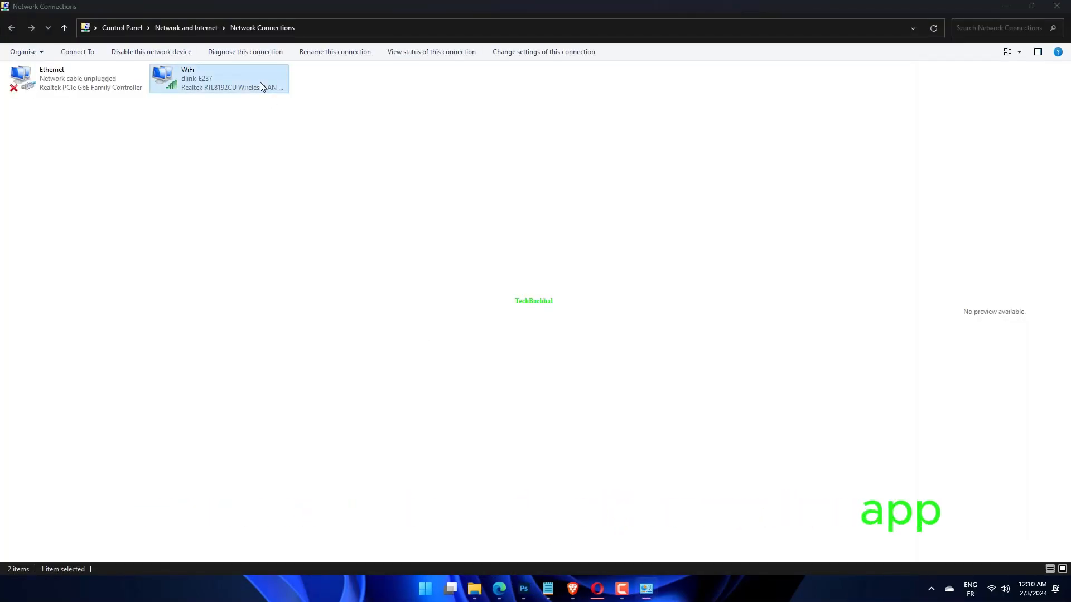
double_click(218, 78)
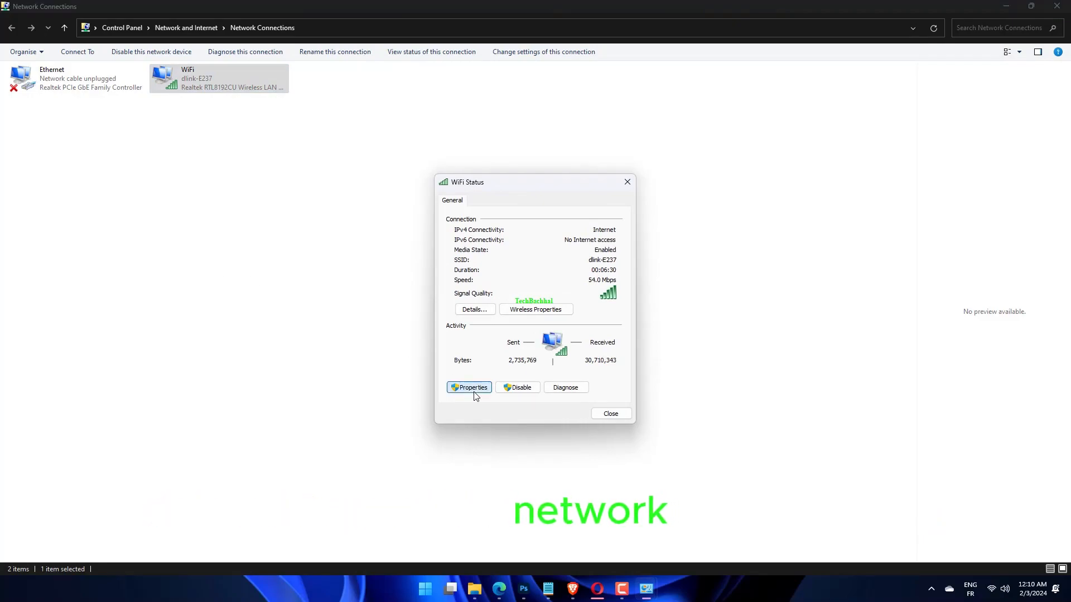
left_click(469, 387)
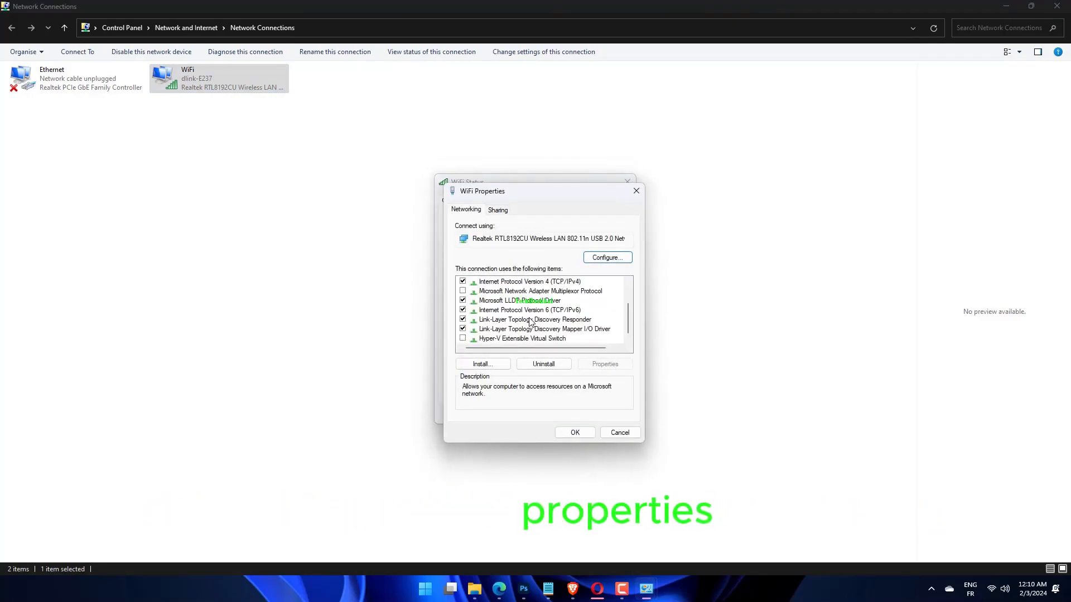
left_click(530, 310)
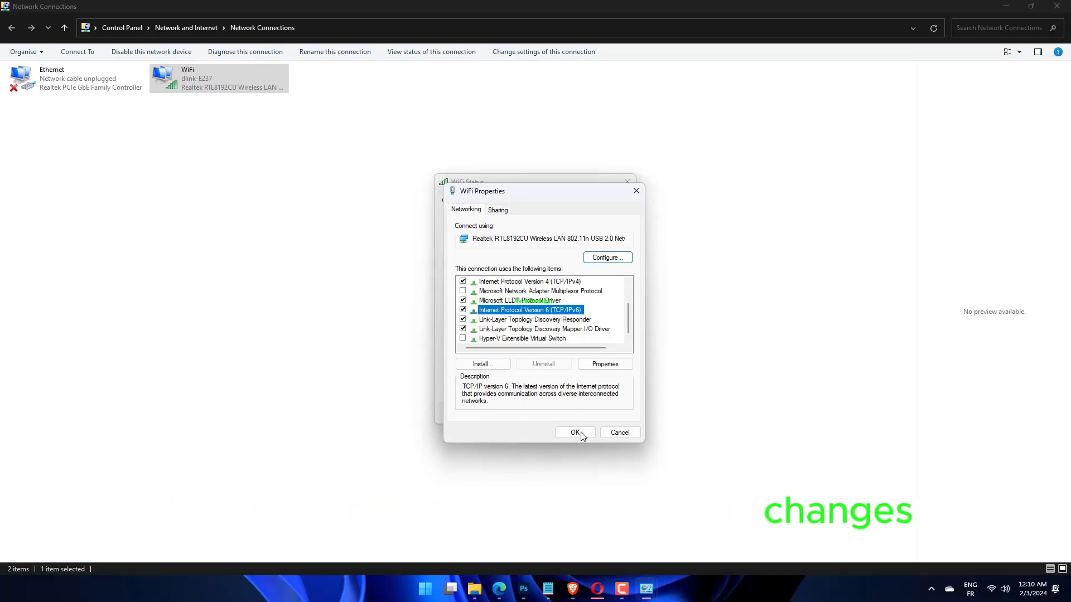
left_click(575, 432)
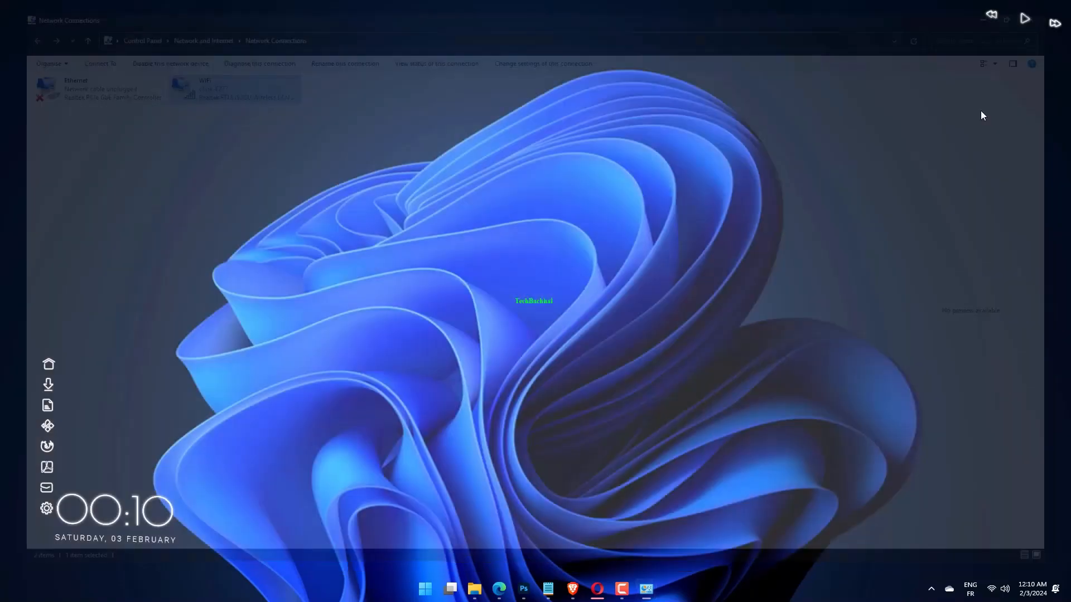
left_click(424, 588)
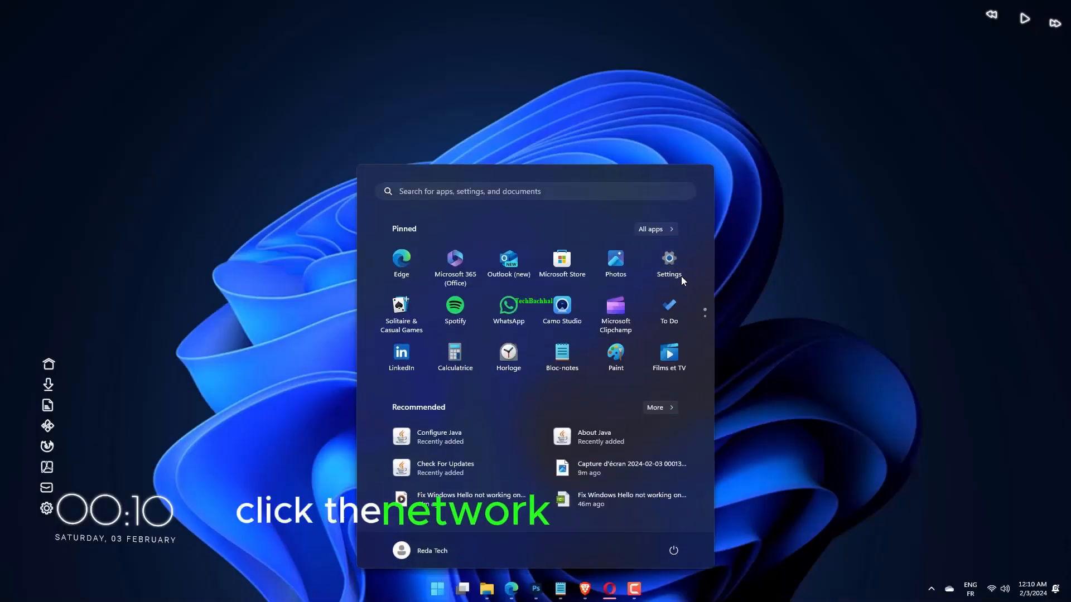
Launch Settings from the Start menu and choose System in the left sidebar.
left_click(668, 258)
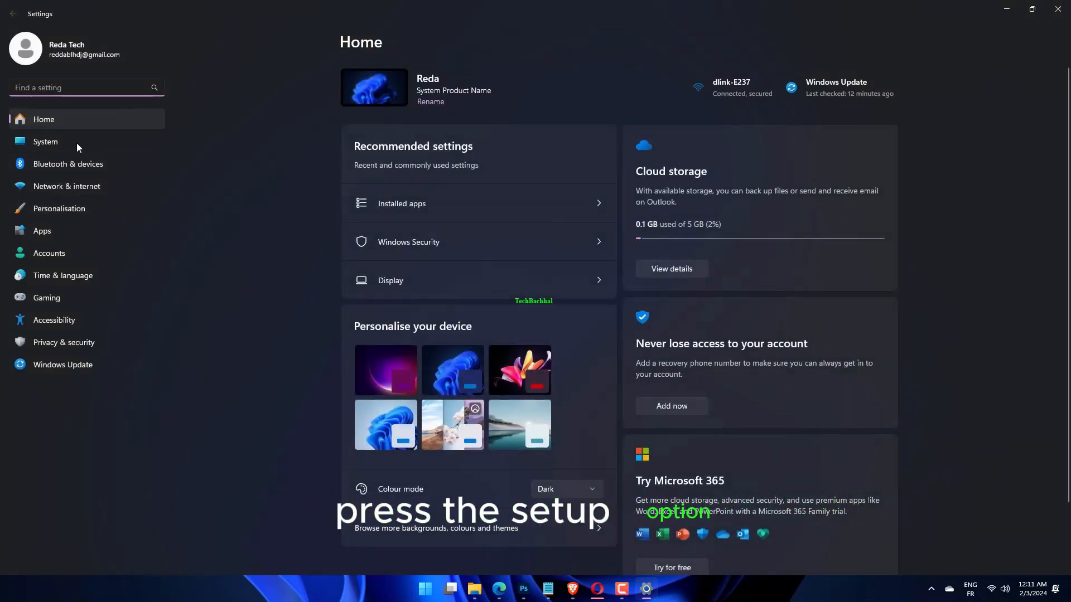
left_click(45, 141)
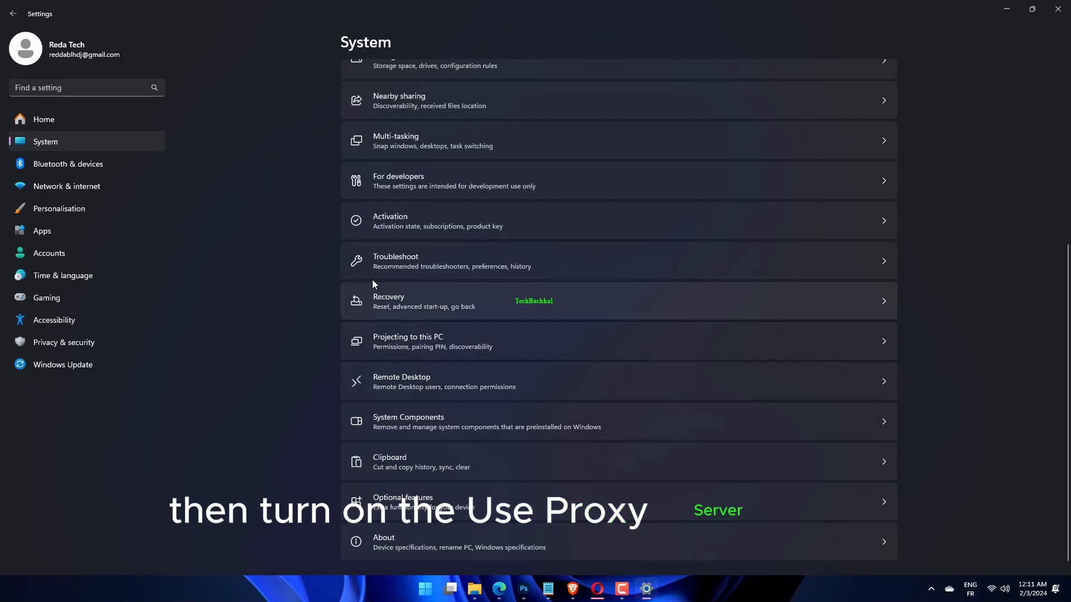